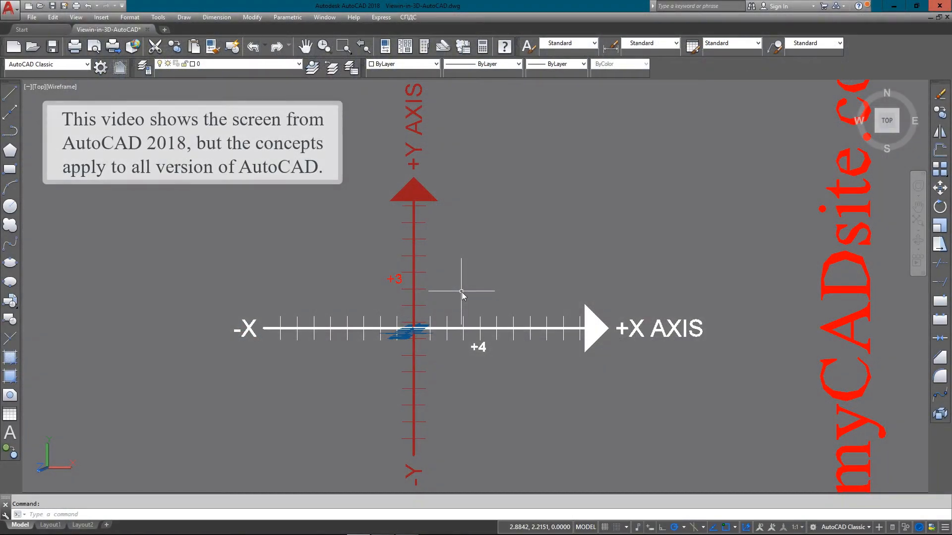
mouse_move(466, 383)
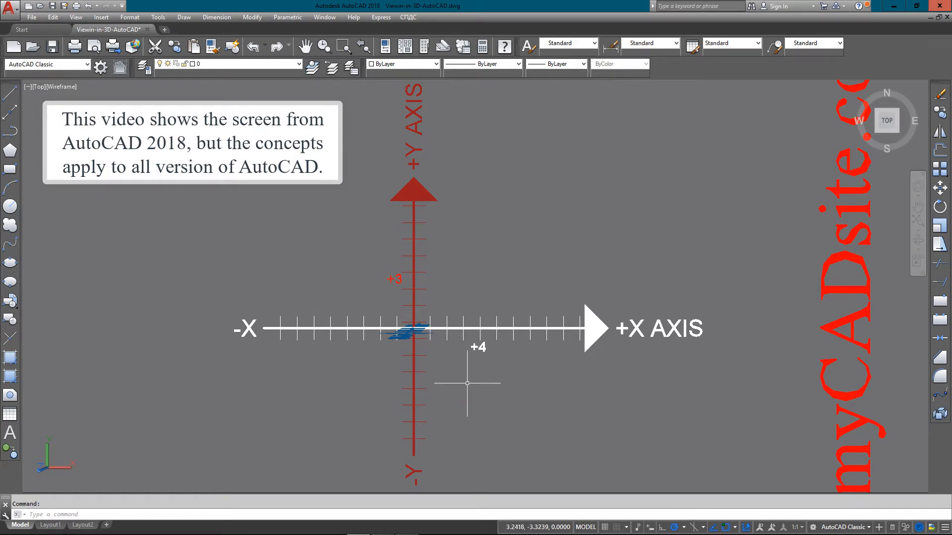
mouse_move(490, 282)
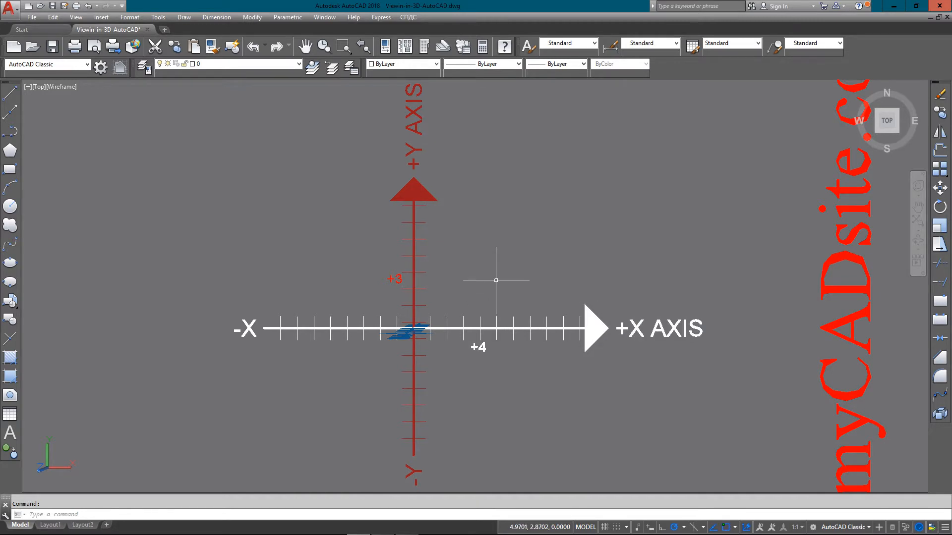
mouse_move(501, 278)
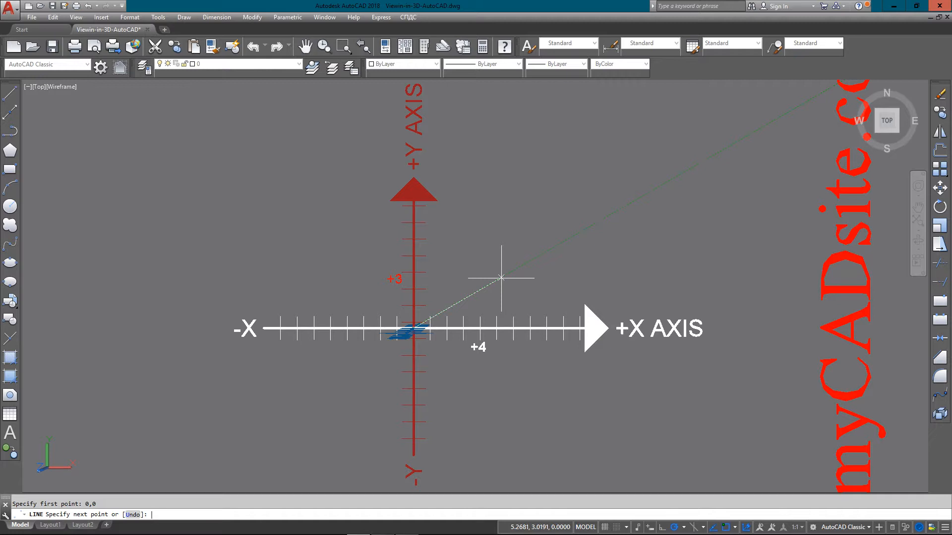
Draw a 2D line ending at 4,3 and a 3D line from 0,0,0 to 4,3,2
text(4,)
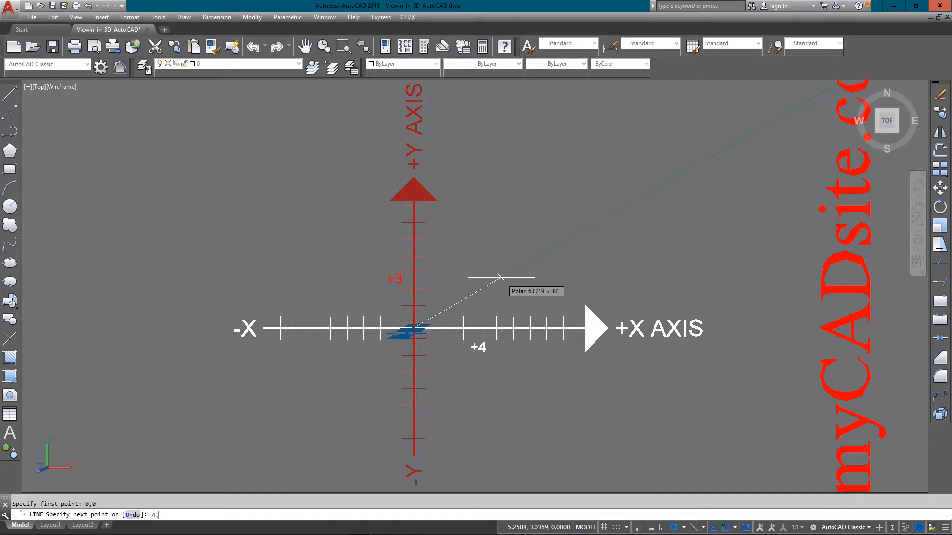
text(4,3)
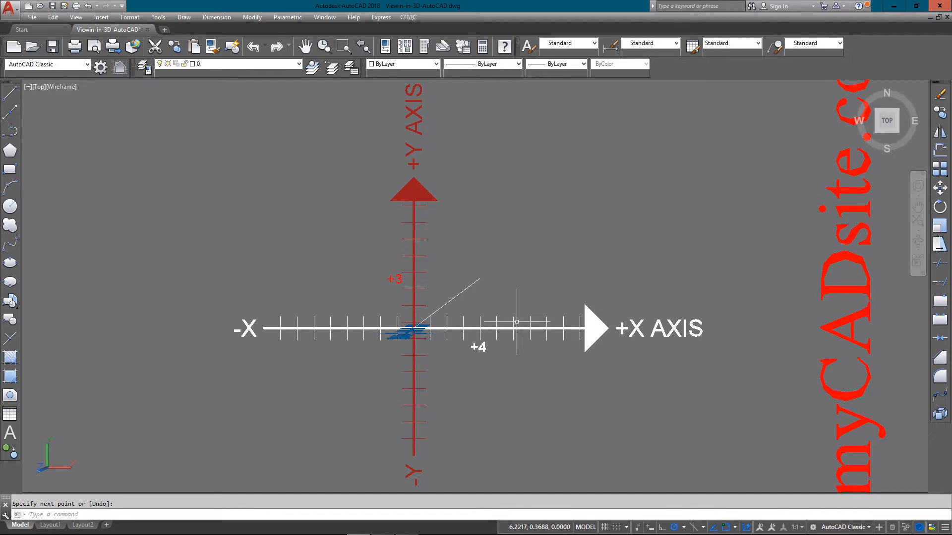
mouse_move(467, 377)
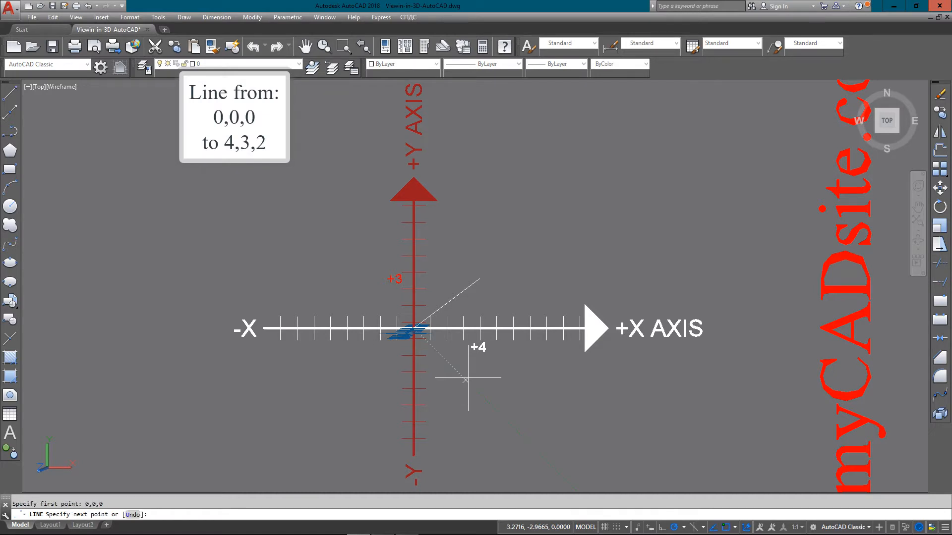
text(4,3)
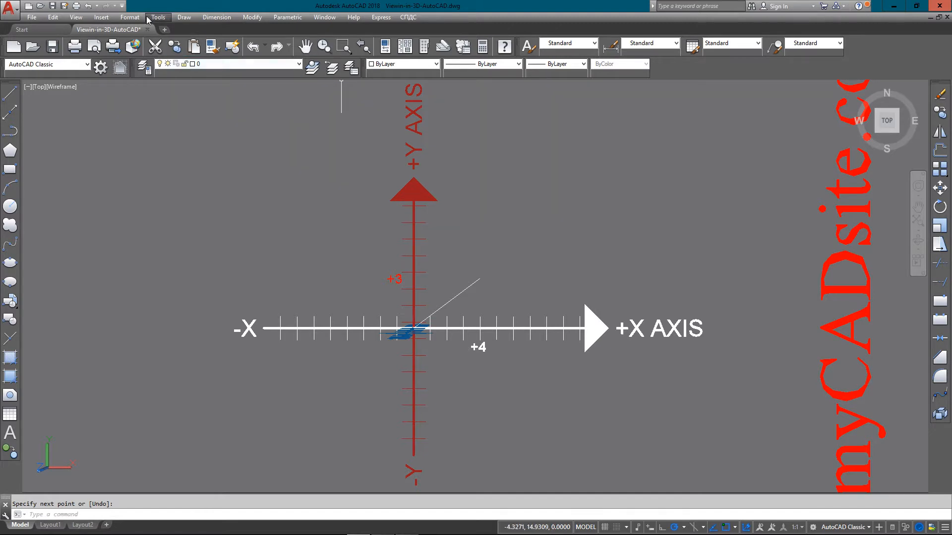
click(75, 16)
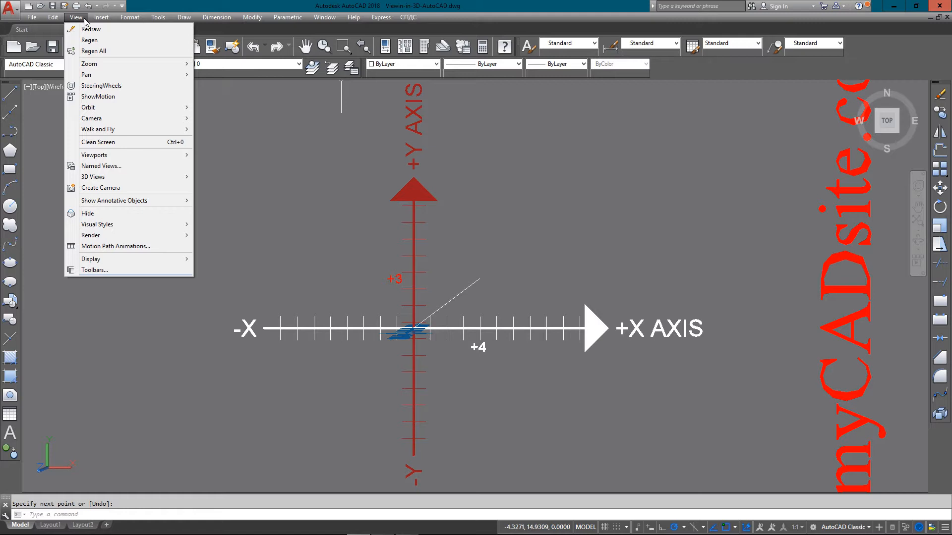
click(101, 17)
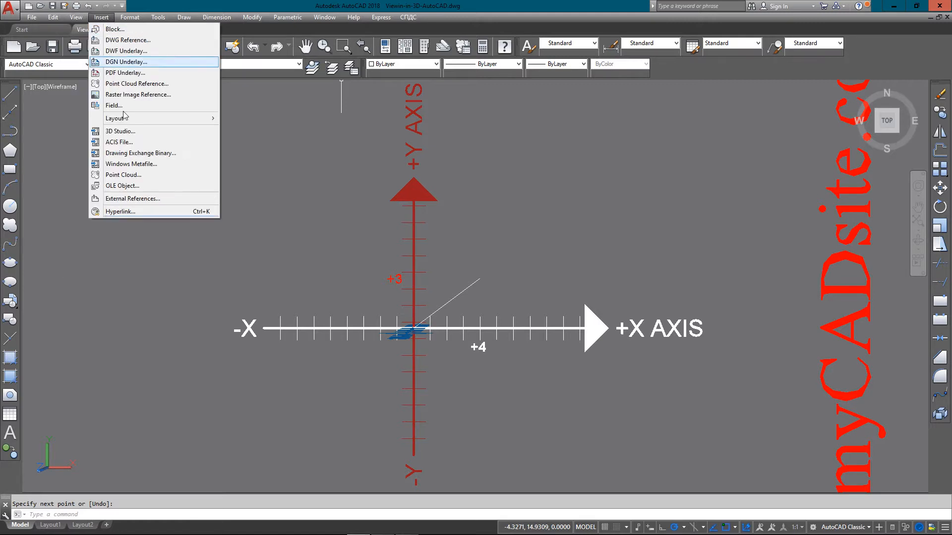
click(75, 17)
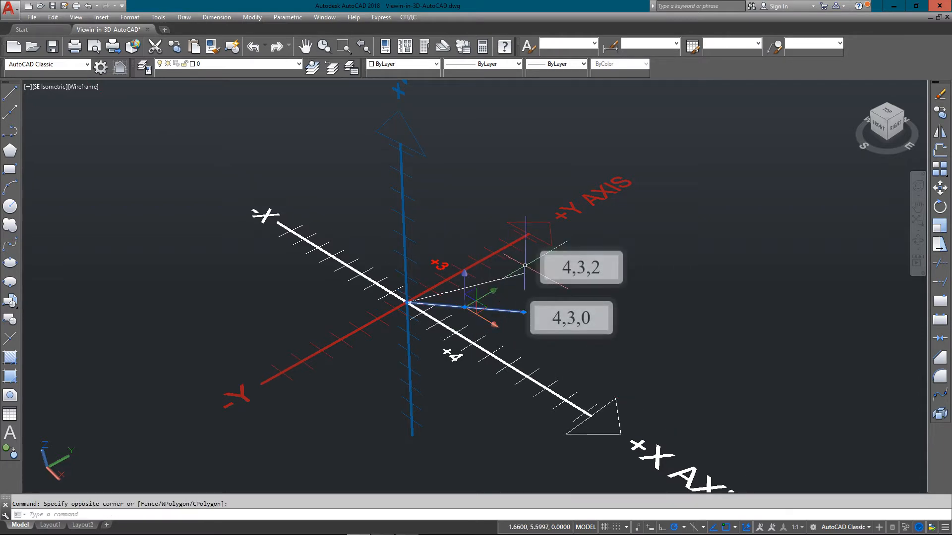
mouse_move(519, 262)
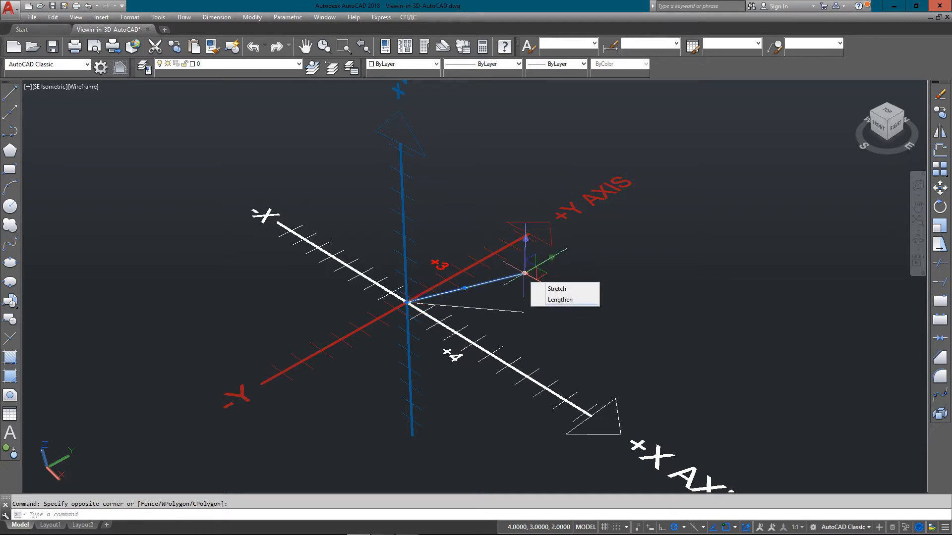
key(Escape)
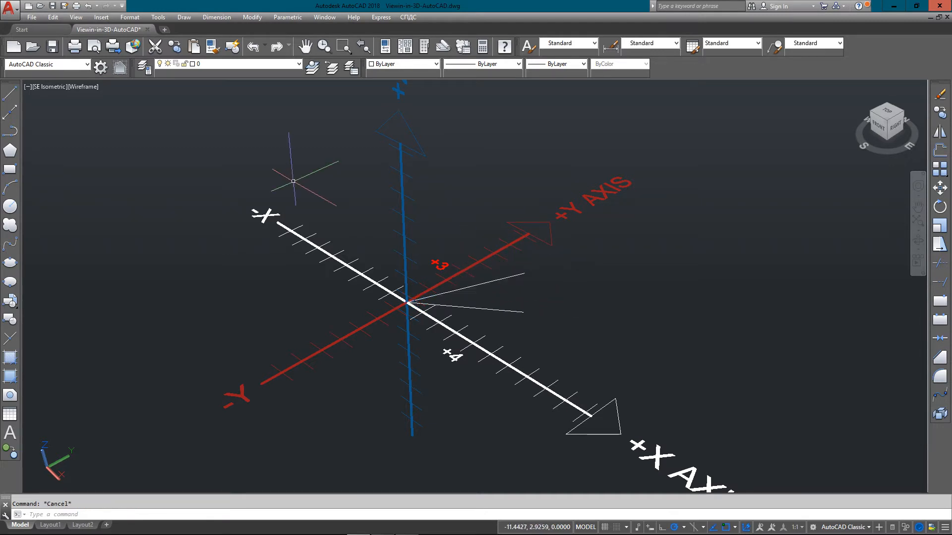
click(75, 16)
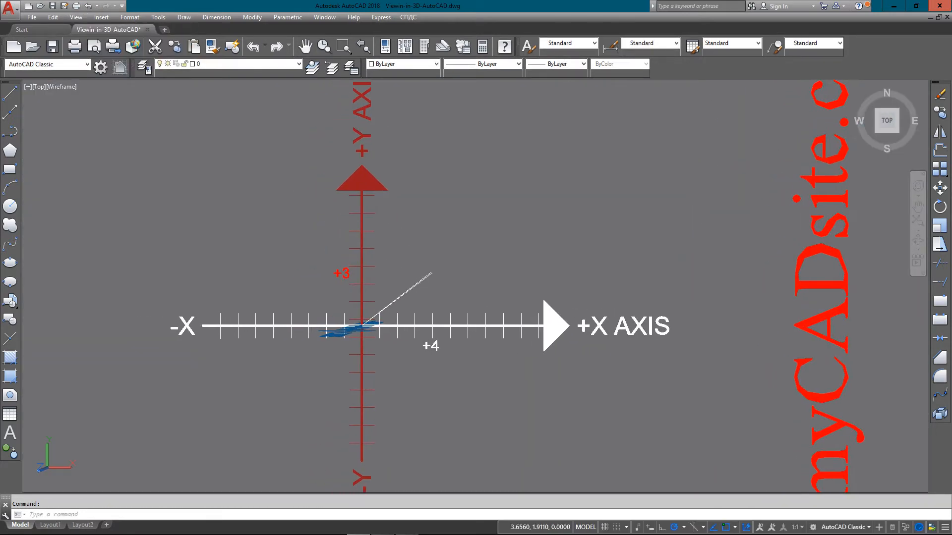
Switch to the SE Isometric preset 3D view
click(75, 16)
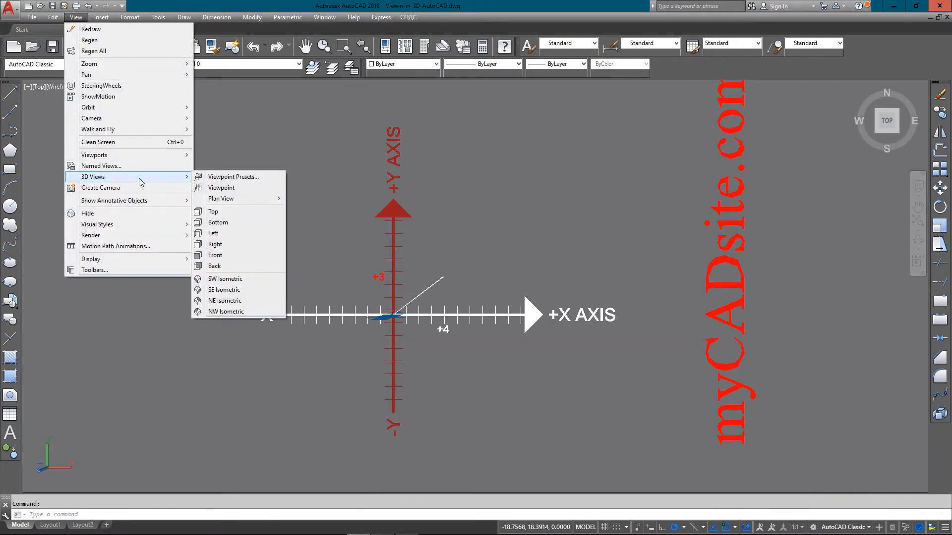
click(223, 290)
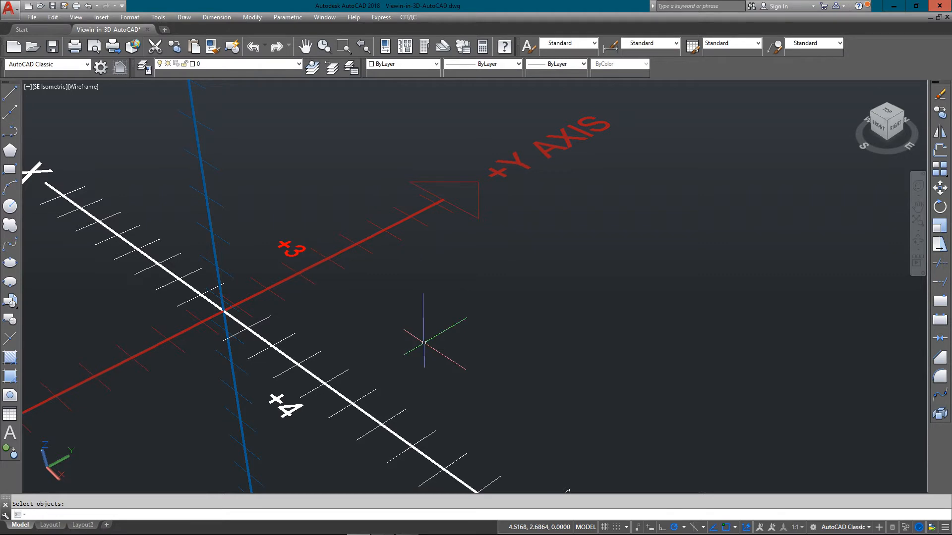
Draw a 4-by-3 rectangle with RECTANG from corner 0,0 to corner 4,3
text(re)
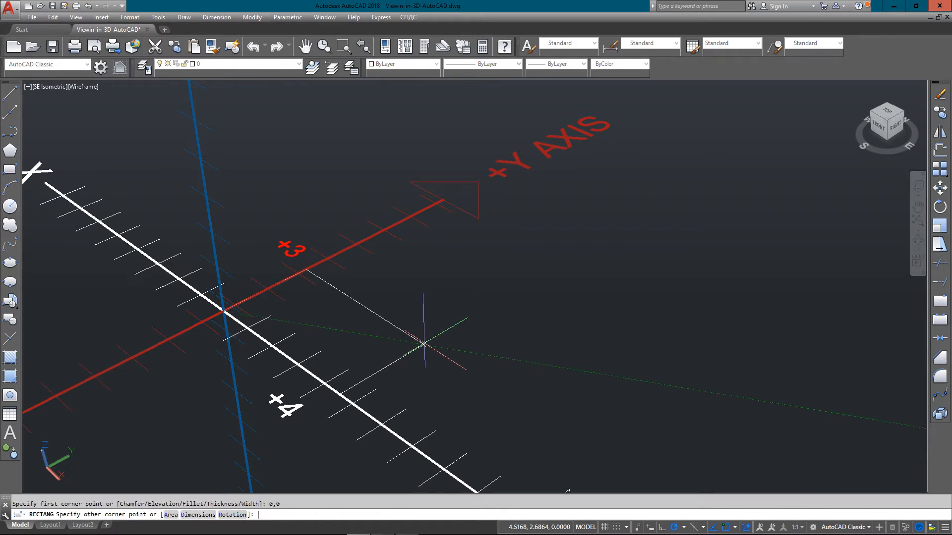
text(4)
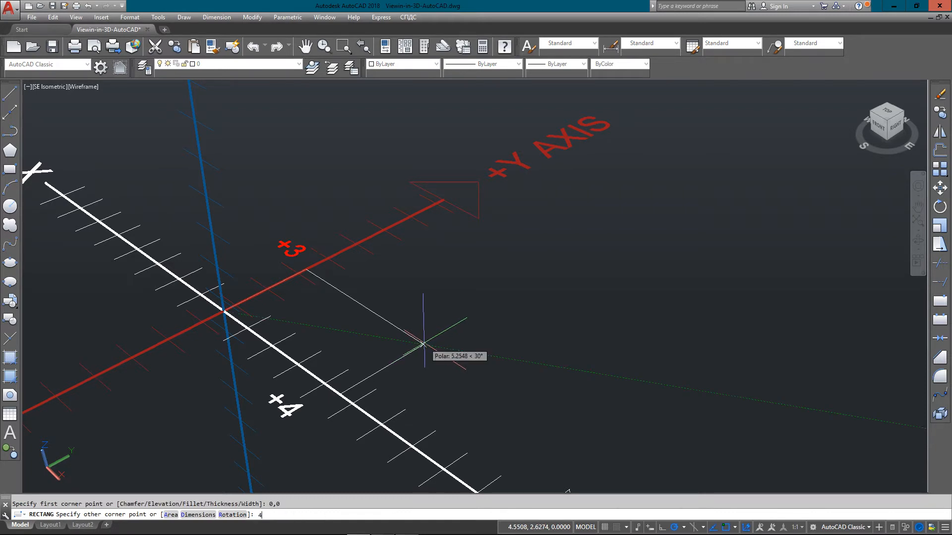
text(,3)
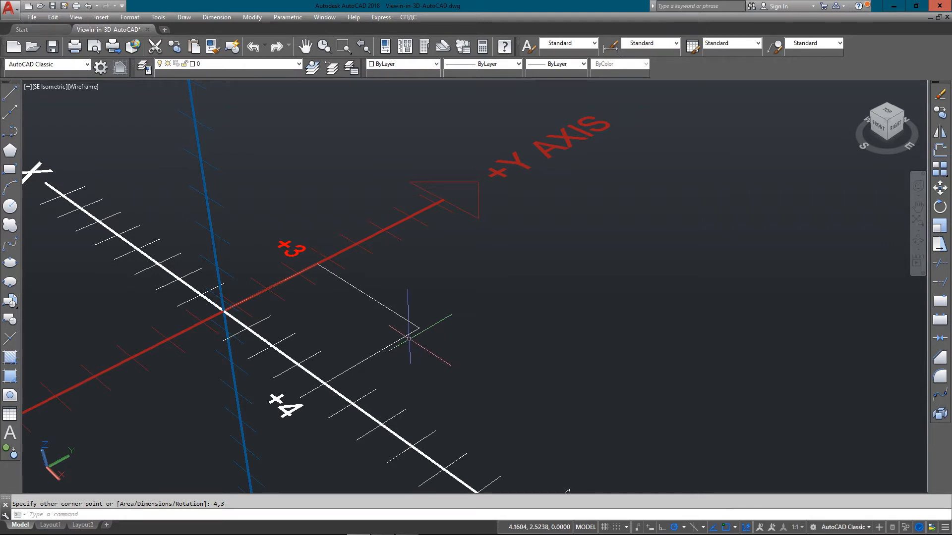
mouse_move(301, 351)
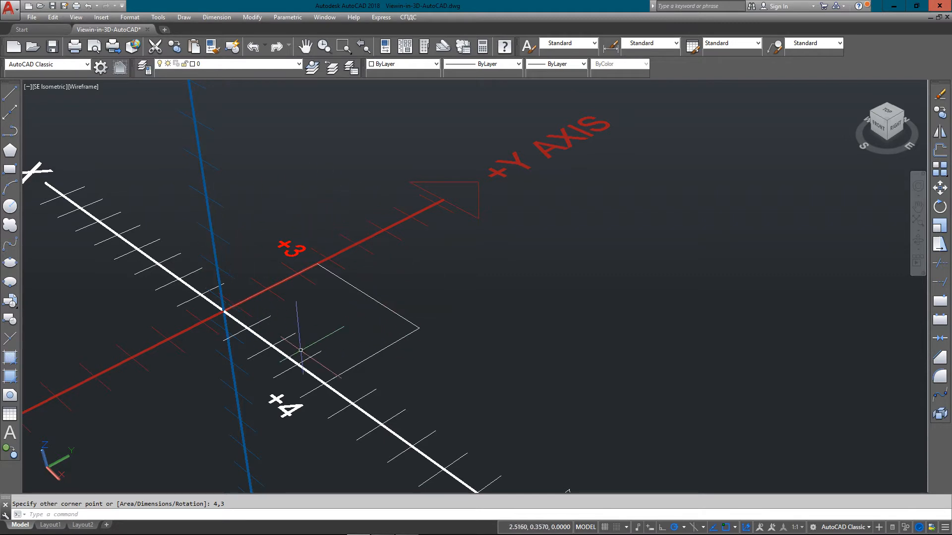
mouse_move(421, 296)
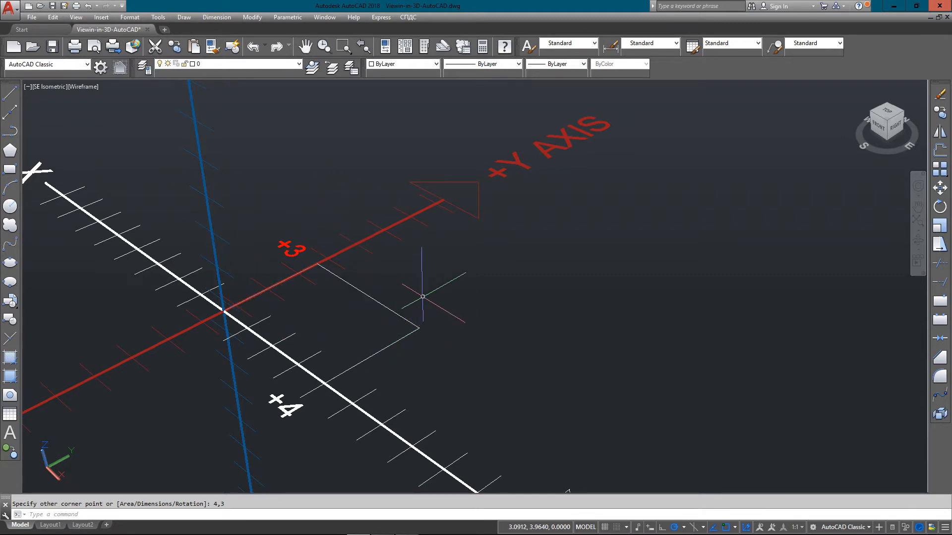
text(COPY)
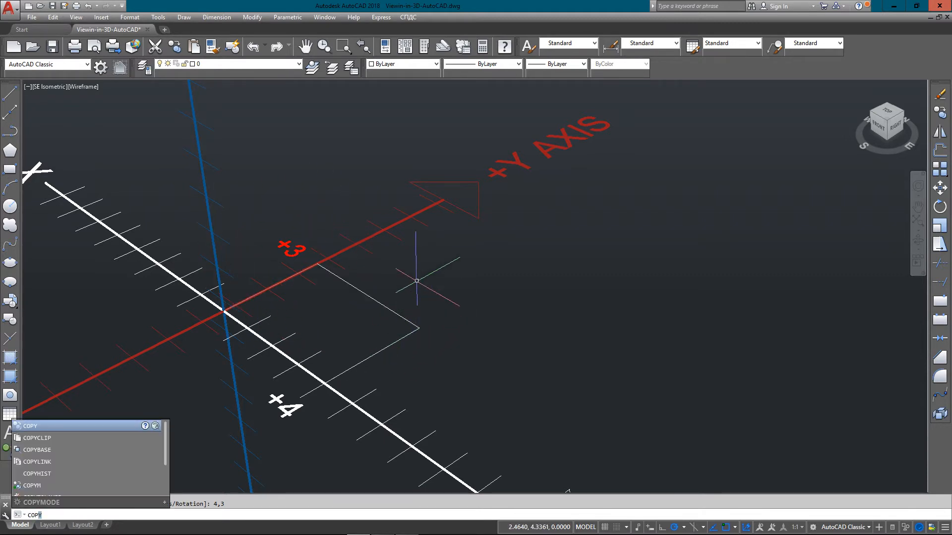
Copy the rectangle with displacement 0,0,2 so it sits 2 units higher
click(29, 425)
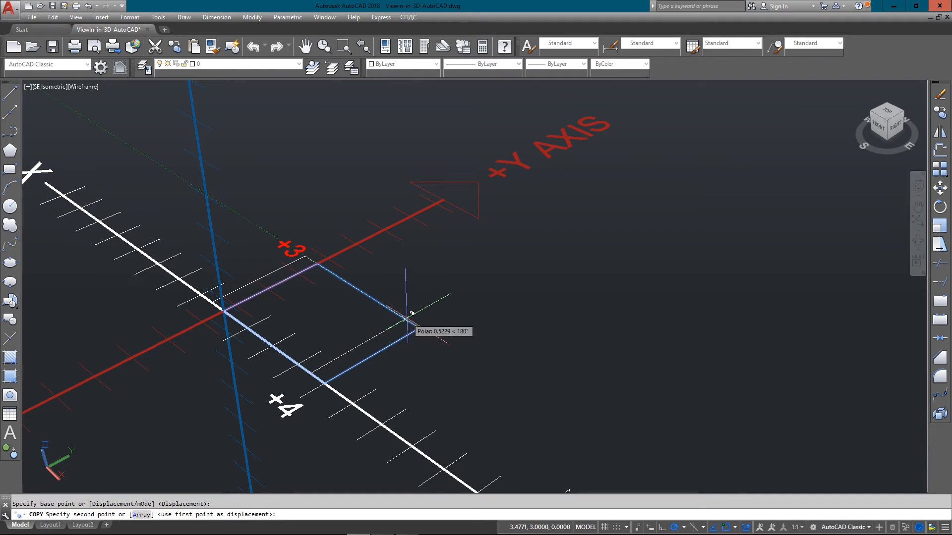
text(0,0,)
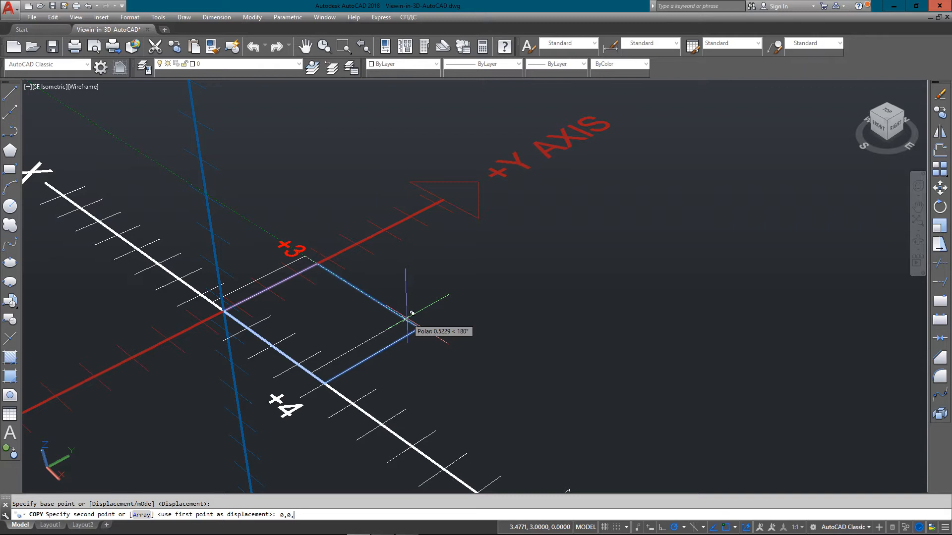
text(2)
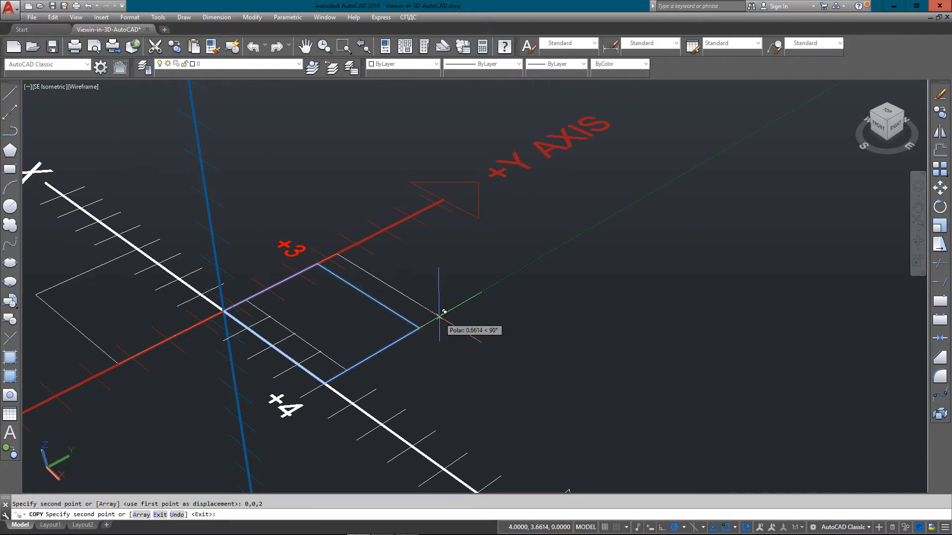
mouse_move(491, 284)
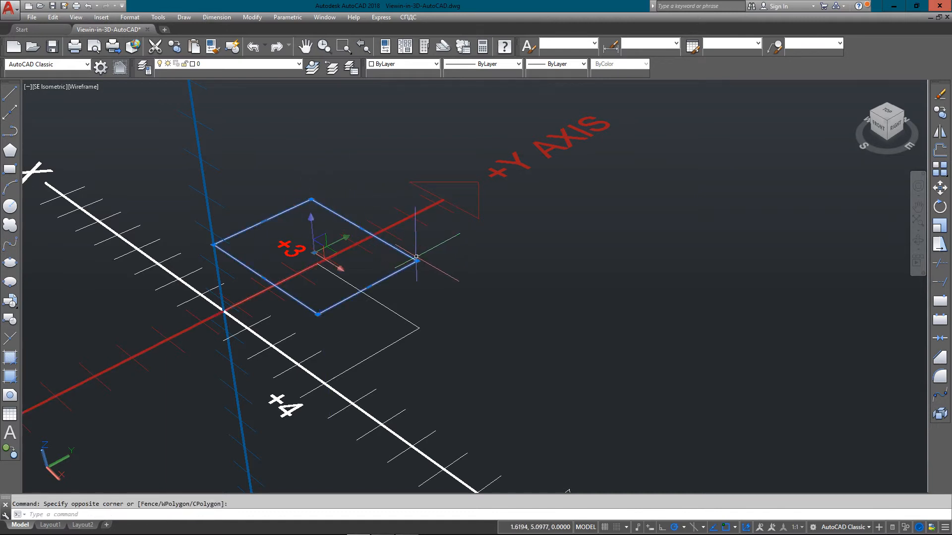
mouse_move(425, 333)
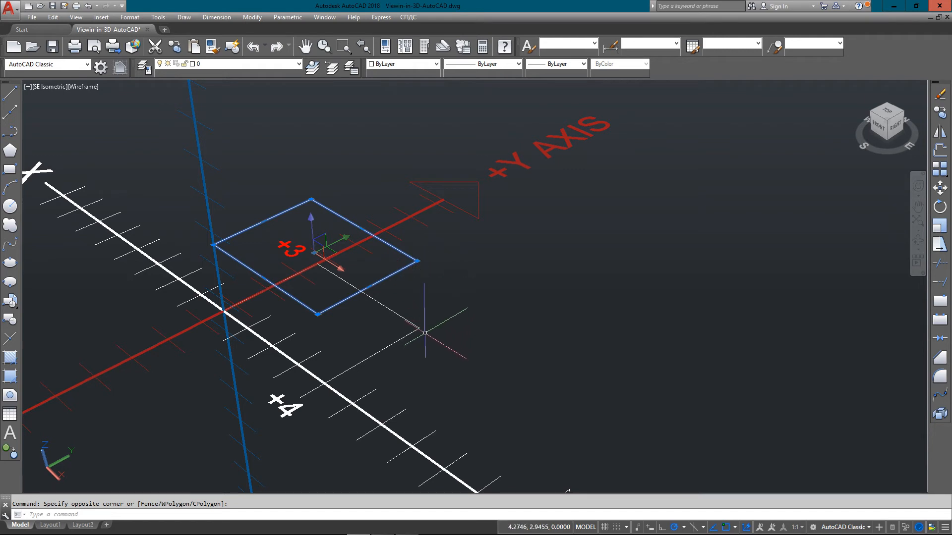
mouse_move(417, 322)
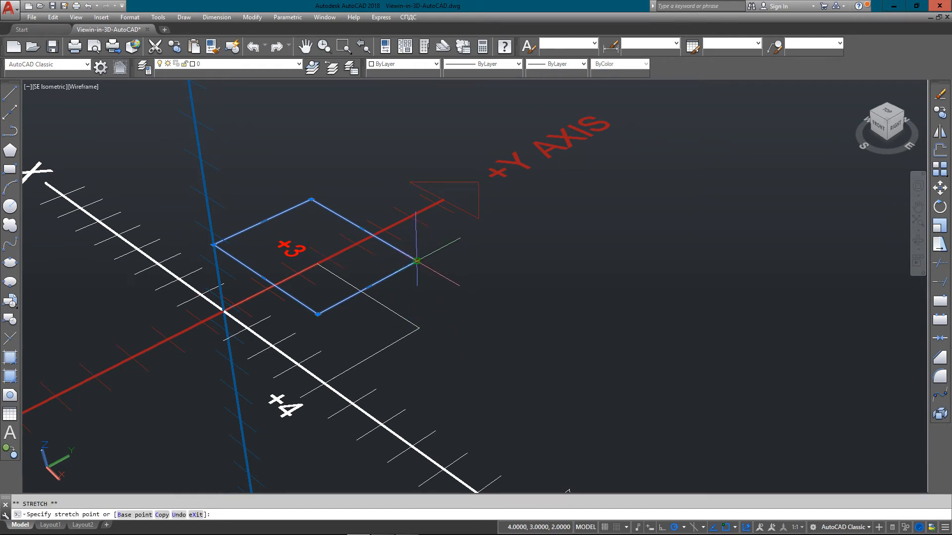
mouse_move(416, 262)
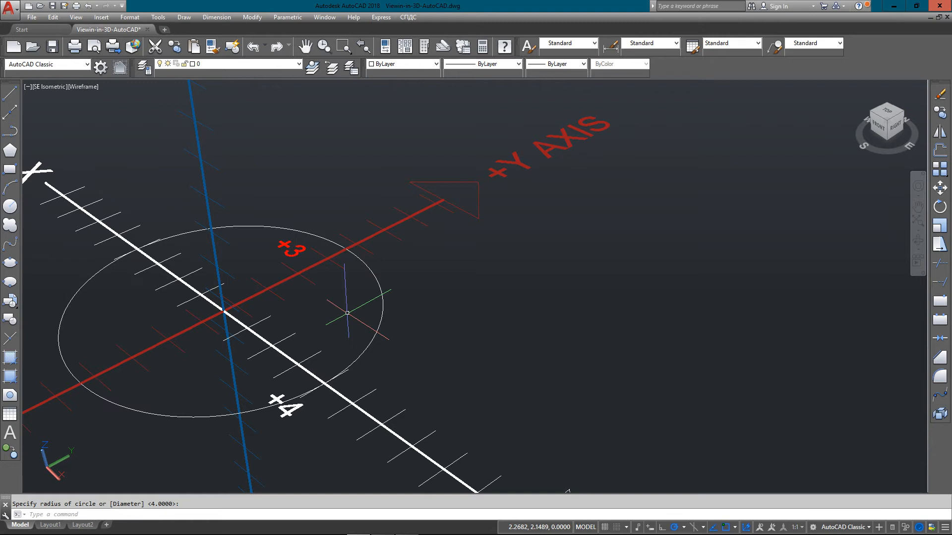
Start the ROTATE3D command for the origin-centred circle
text(rota)
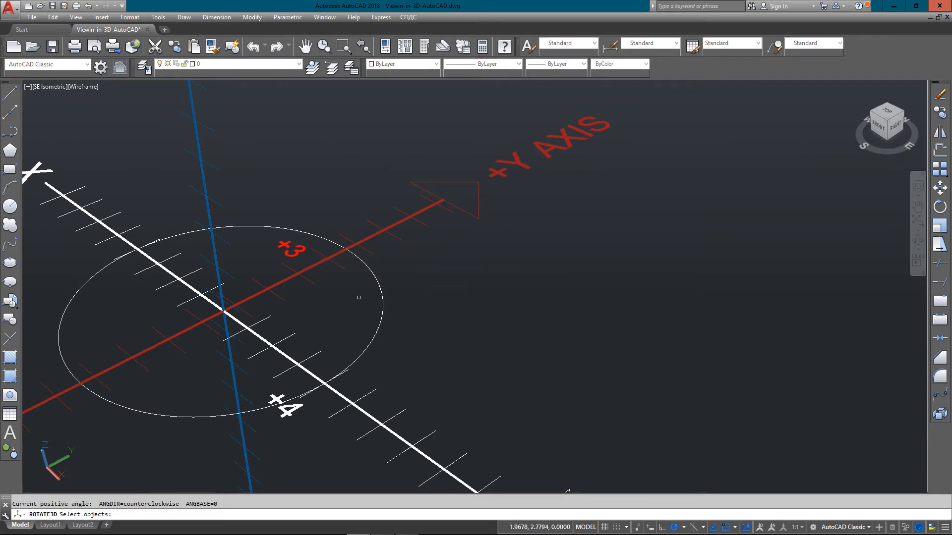
Rotate the circle 90 degrees about an axis picked along the Y axis
click(382, 301)
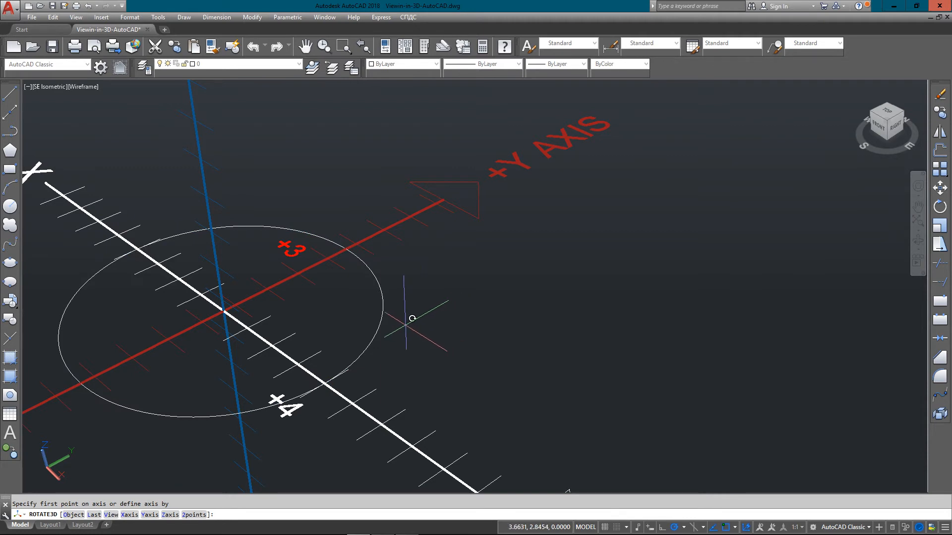
mouse_move(298, 332)
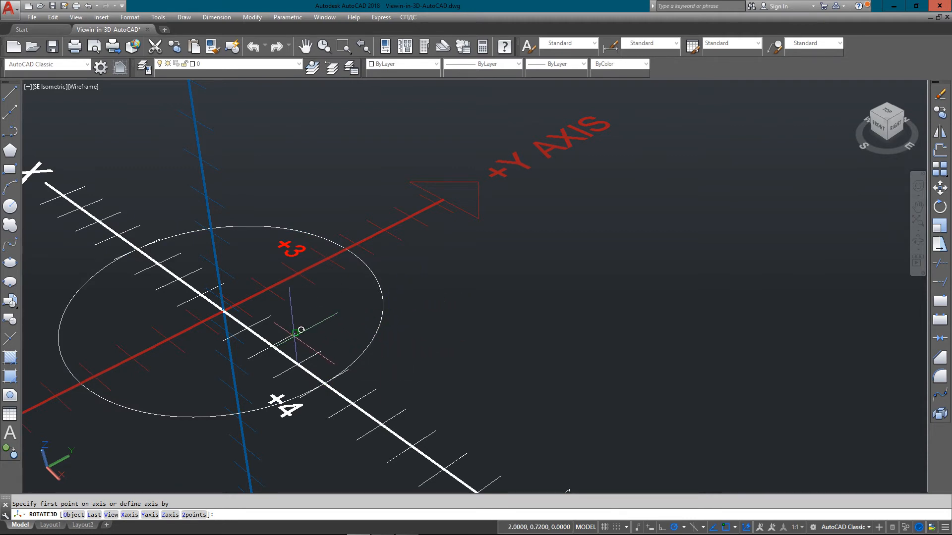
mouse_move(251, 316)
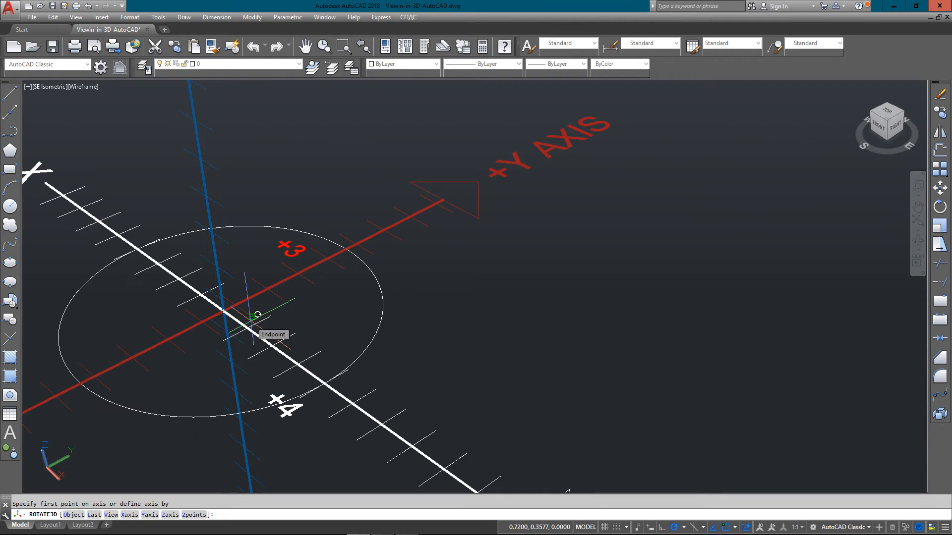
mouse_move(333, 257)
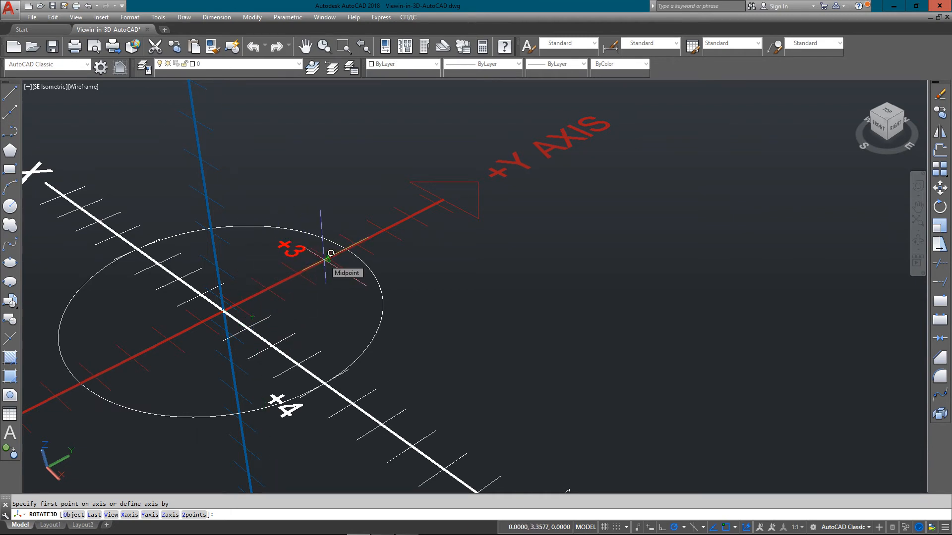
click(331, 253)
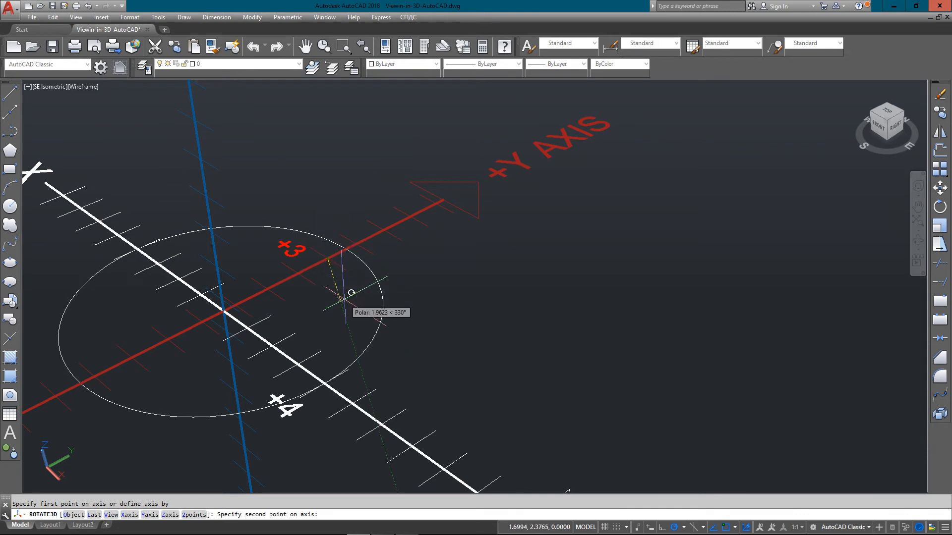
mouse_move(330, 262)
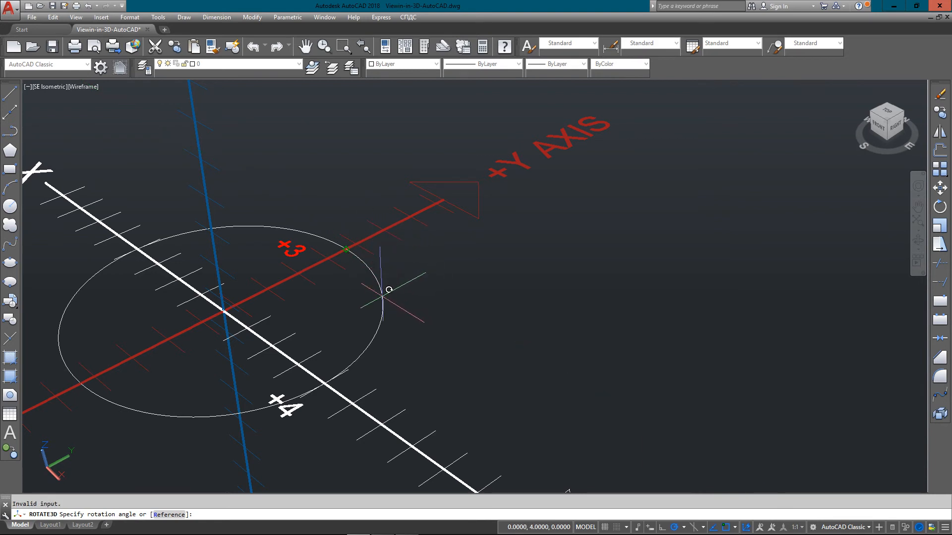
text(90)
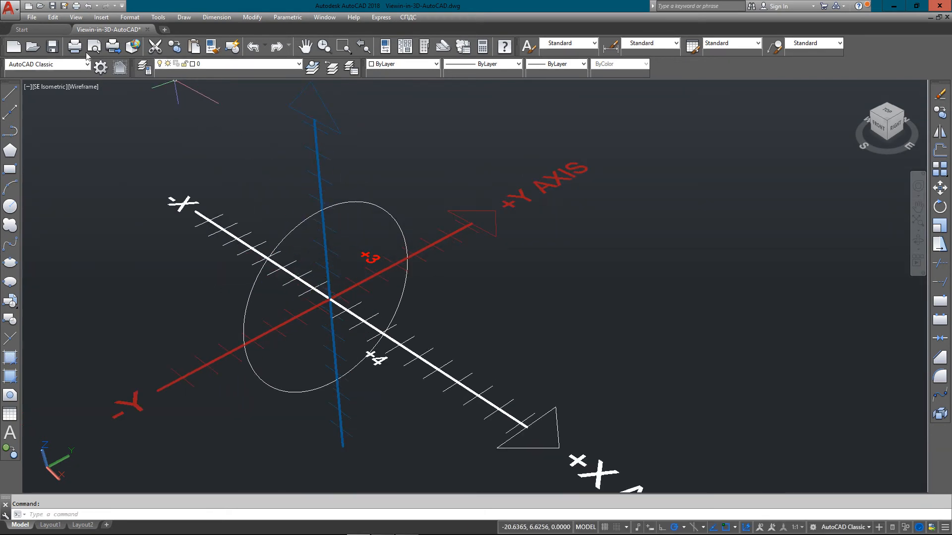
Orbit the view around the upright circle and axes
click(75, 17)
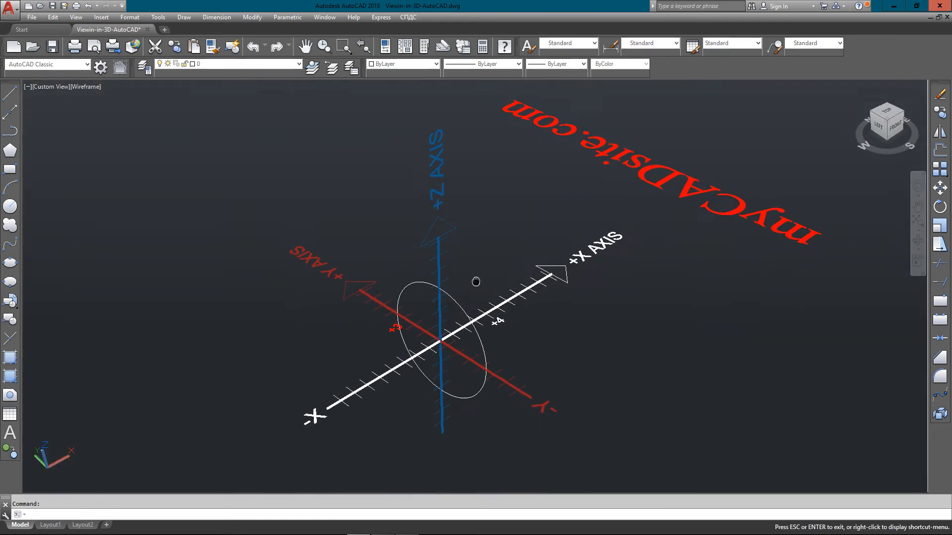
drag(475, 282, 446, 251)
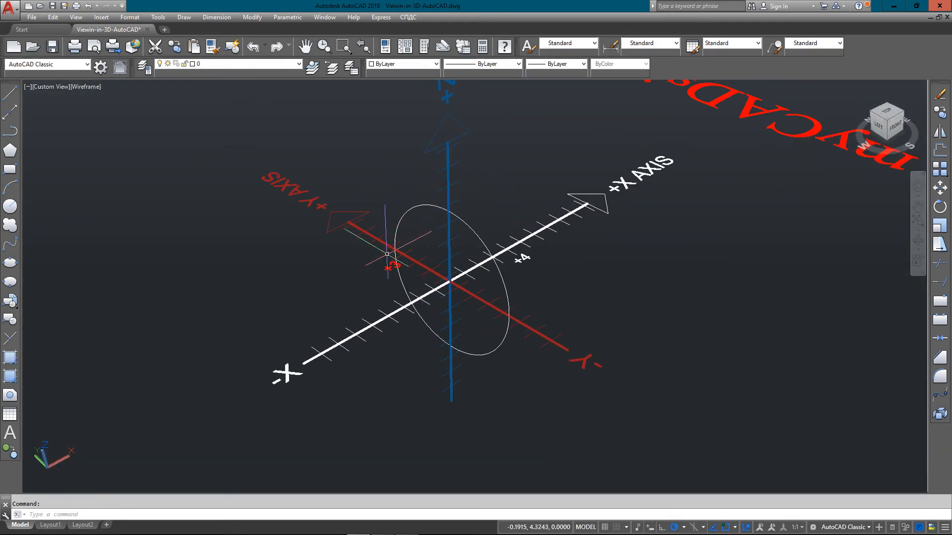
mouse_move(505, 246)
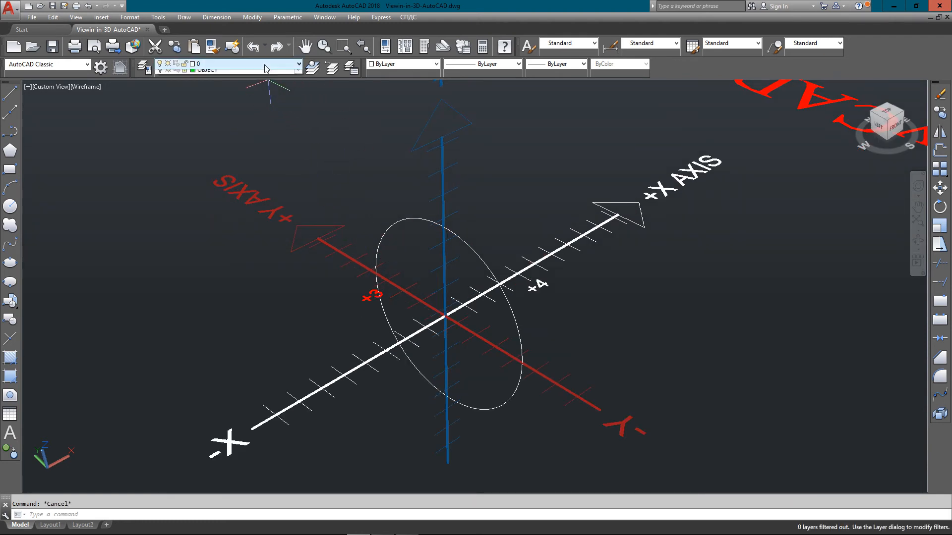
Turn on the layer holding the green right-hand-rule rotation arrow
click(295, 64)
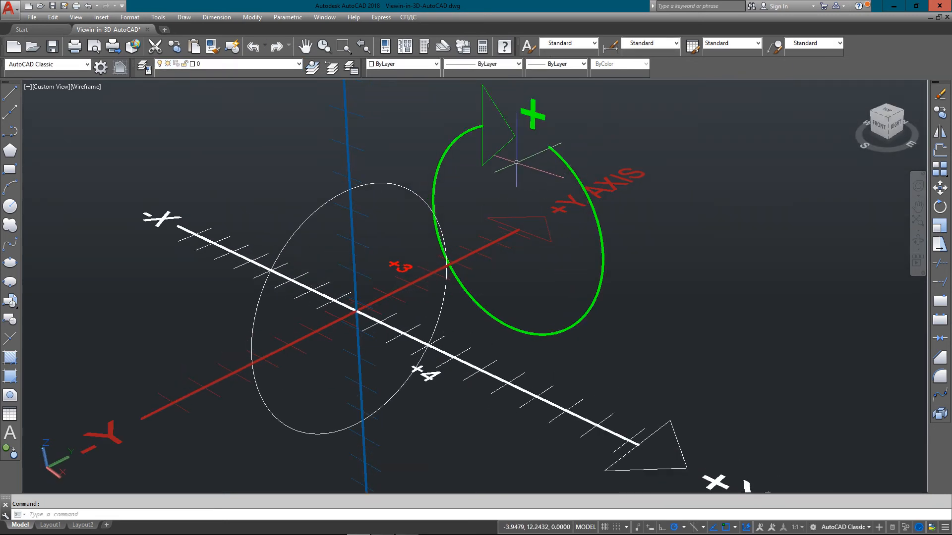
mouse_move(582, 237)
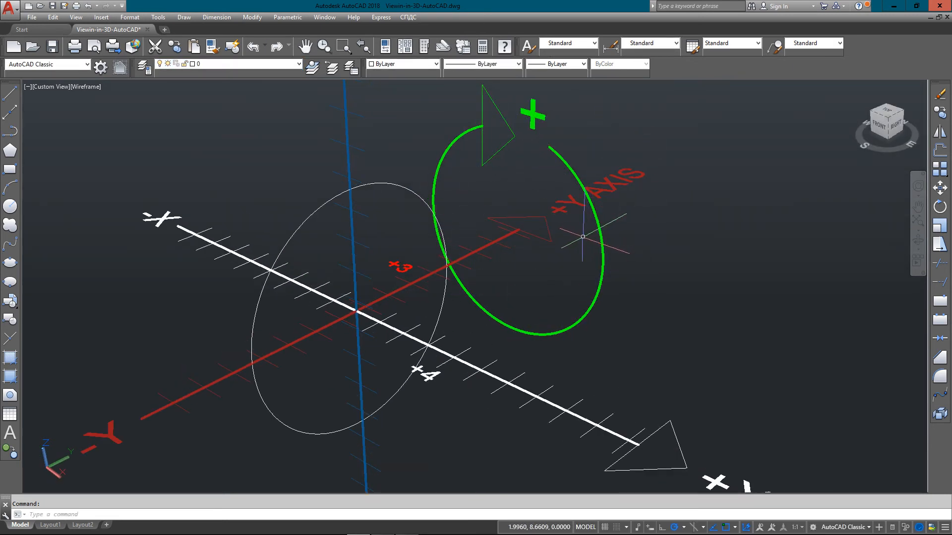
mouse_move(581, 233)
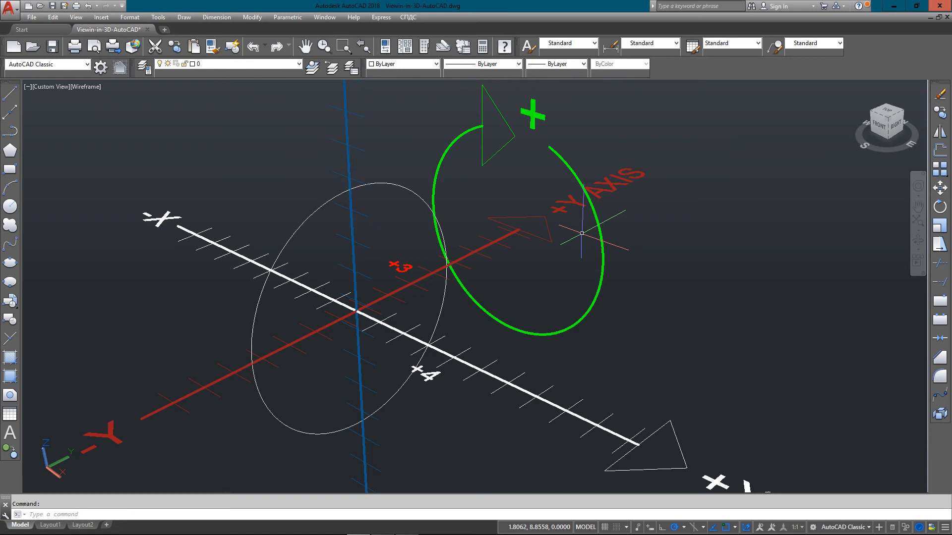
mouse_move(446, 276)
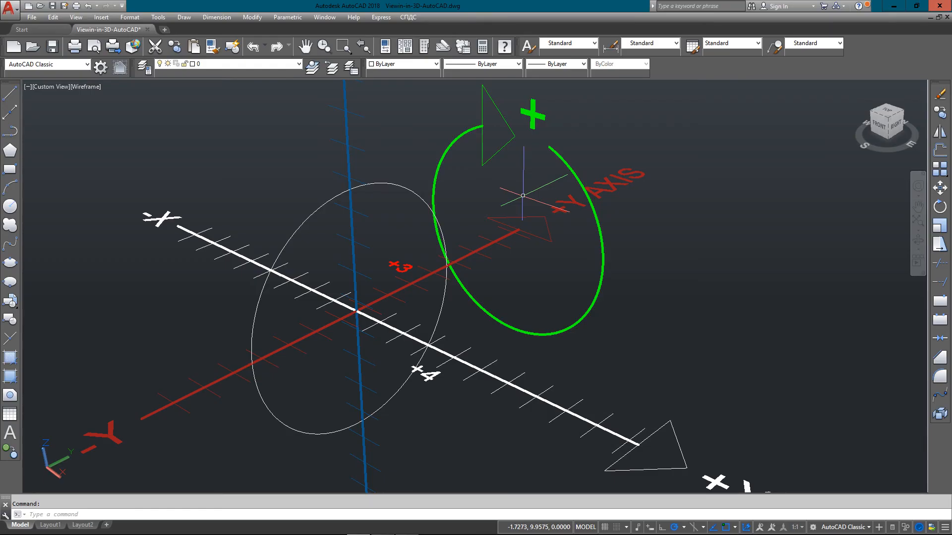
Zoom to extents and view the drawing from the Top ViewCube face
text(z)
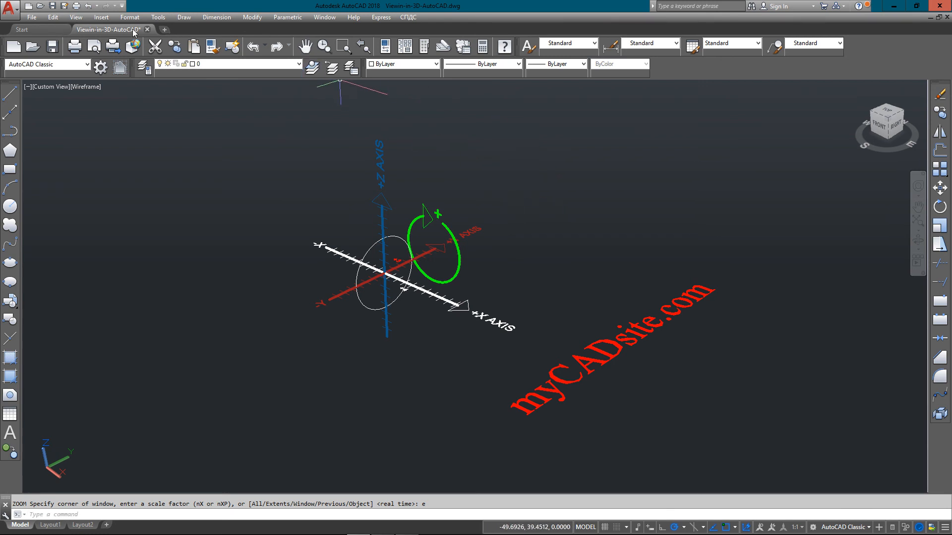
click(885, 120)
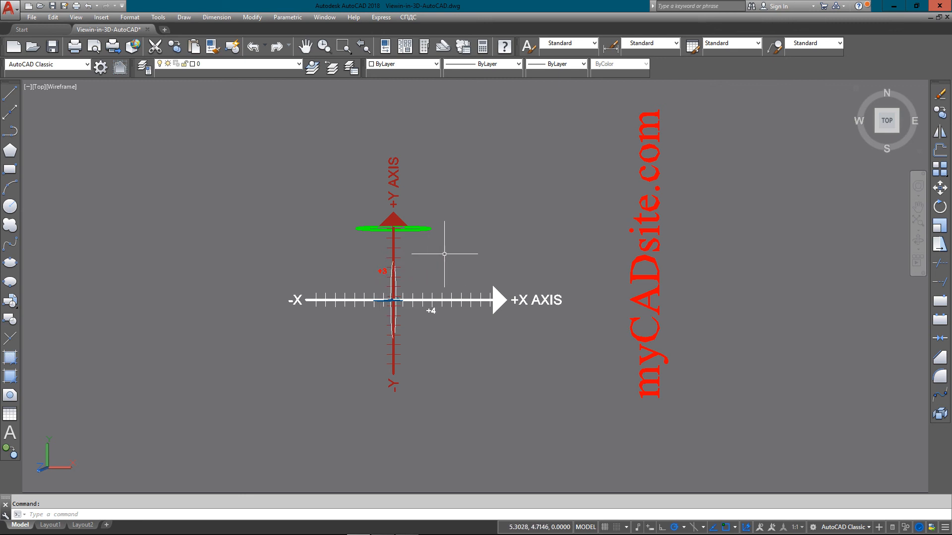
text(Z)
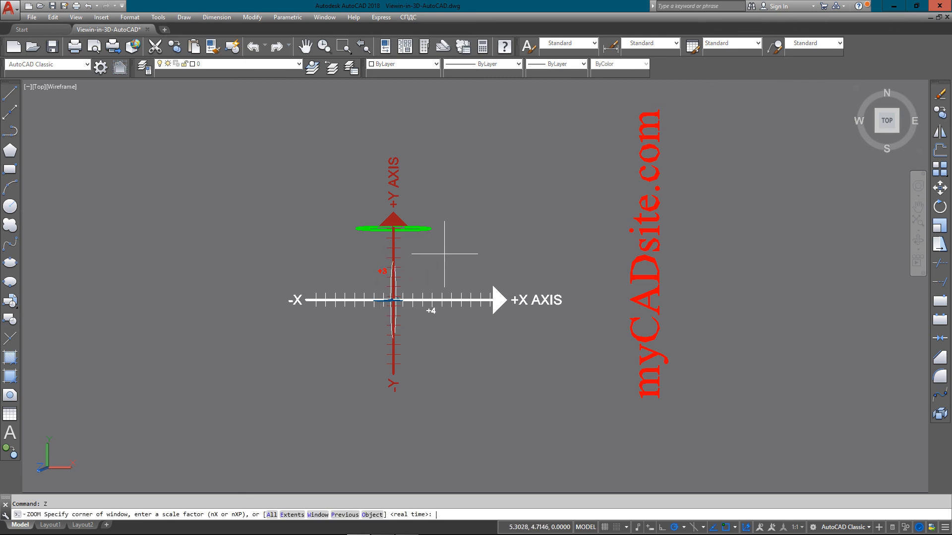